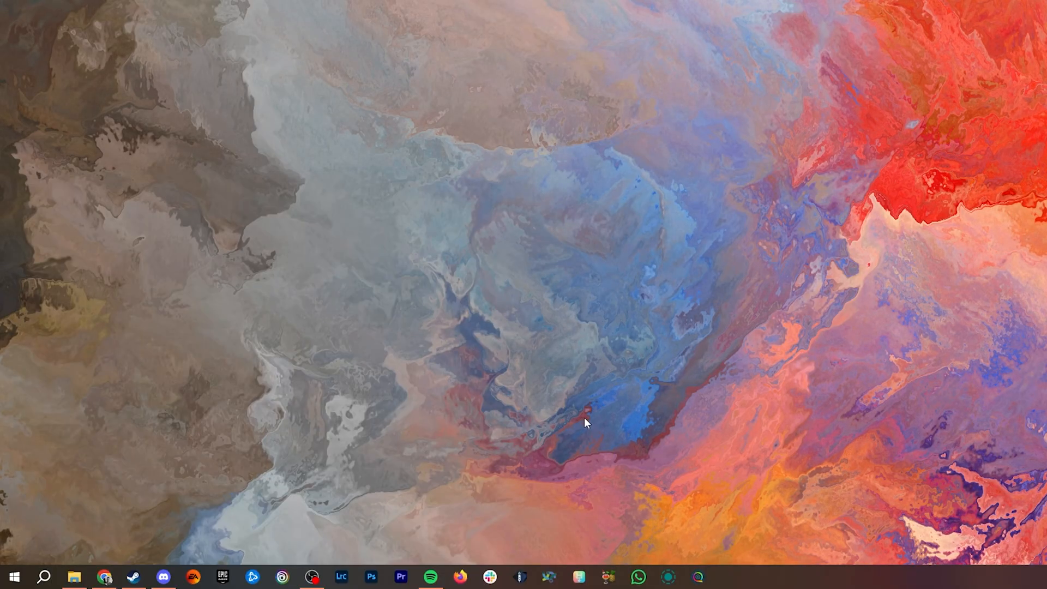
# - Navigate File Explorer to C:\ProgramData\obs-studio\plugins, where StreamDeckPlugin lives
pyautogui.click(74, 575)
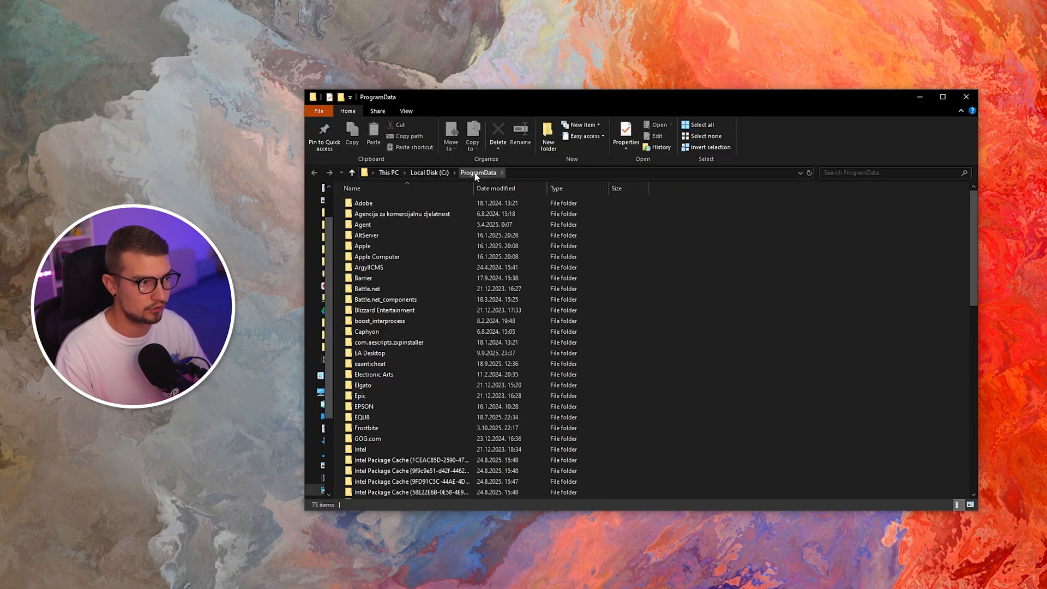
pyautogui.scroll(-3)
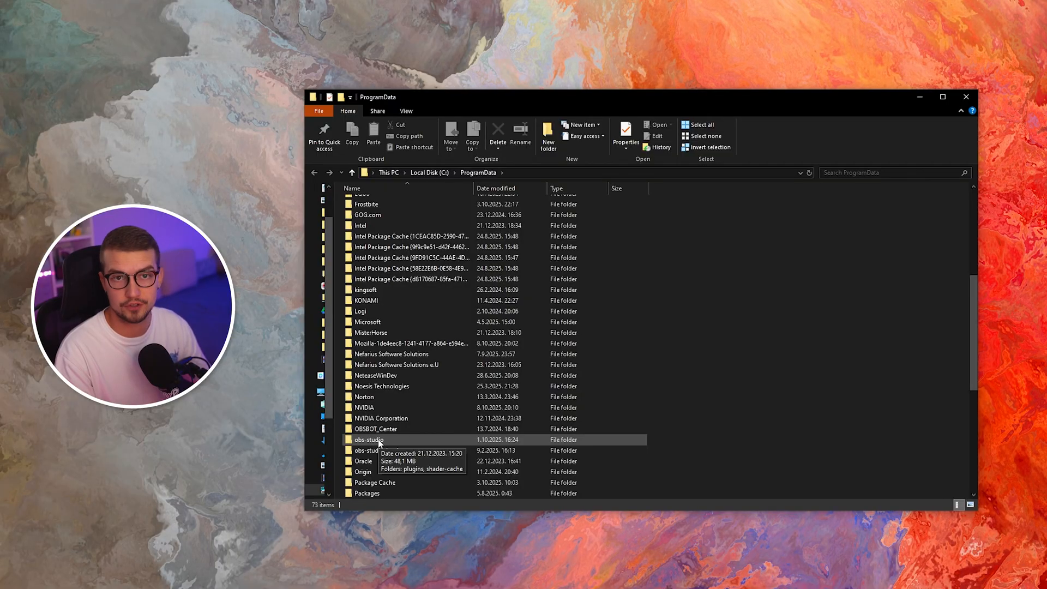
pyautogui.doubleClick(370, 439)
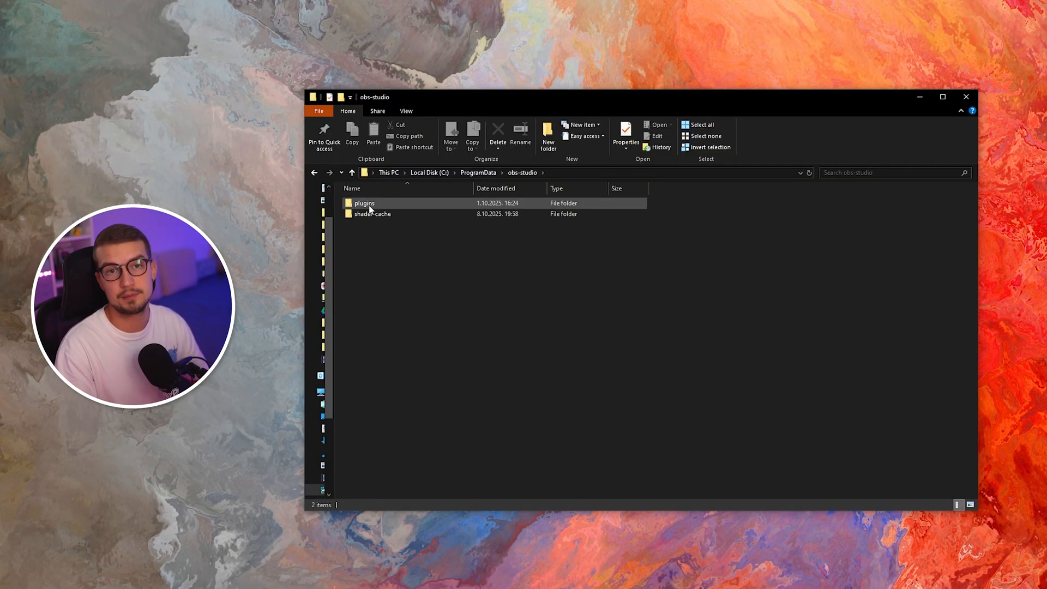
pyautogui.doubleClick(364, 202)
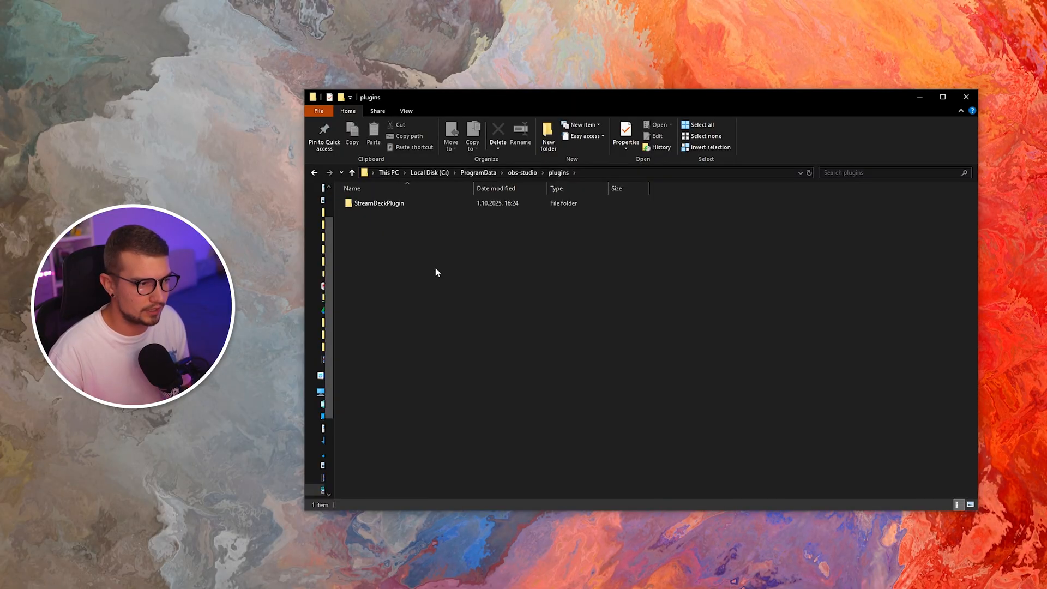
# - Drill into StreamDeckPlugin\bin\64bit to reveal StreamDeckPlugin.dll and StreamDeckPlugin.pdb
pyautogui.click(379, 202)
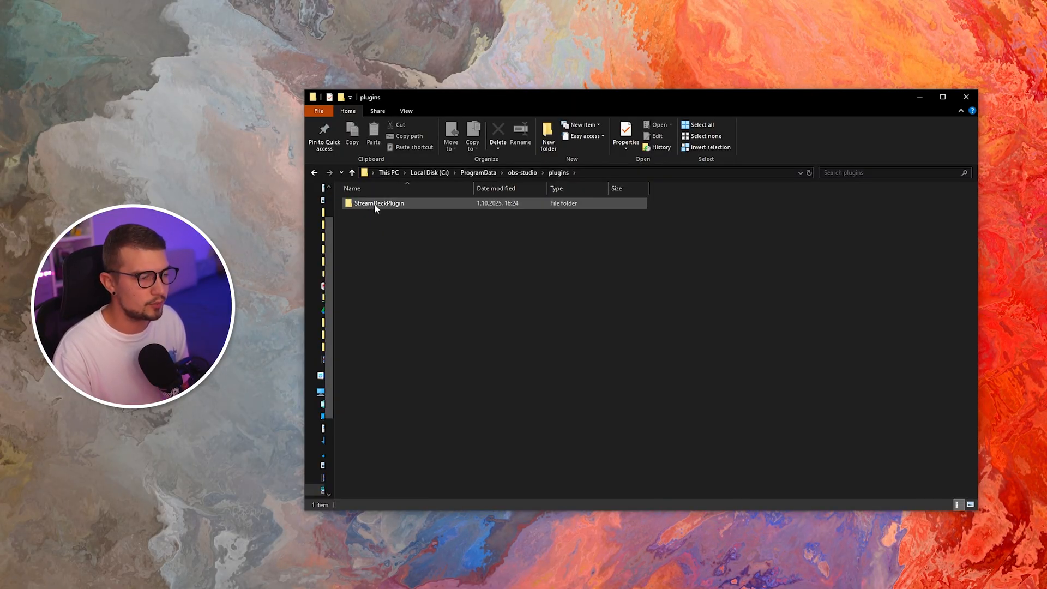
pyautogui.doubleClick(378, 203)
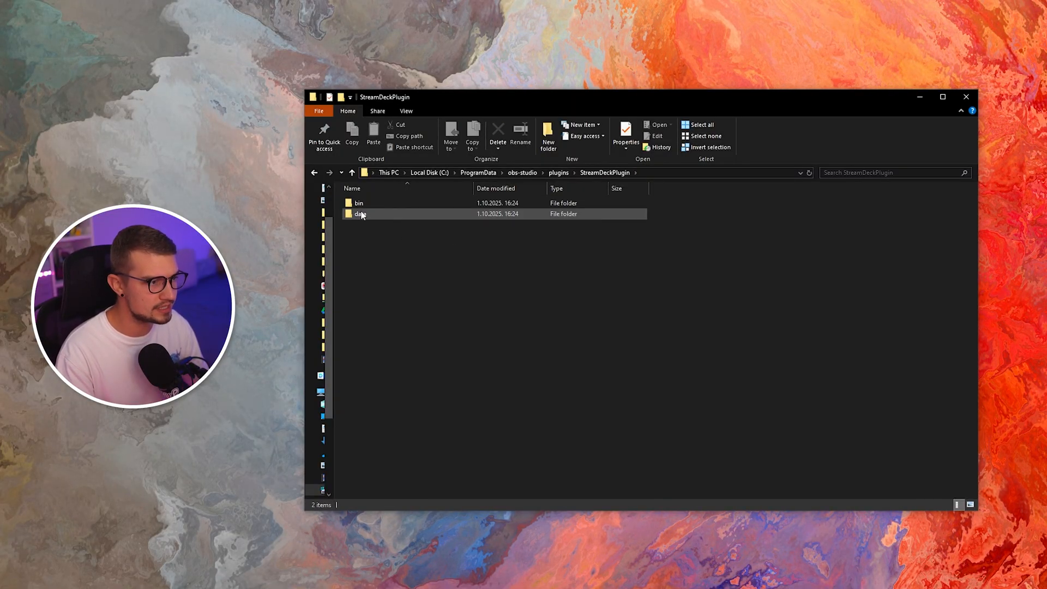
pyautogui.doubleClick(359, 203)
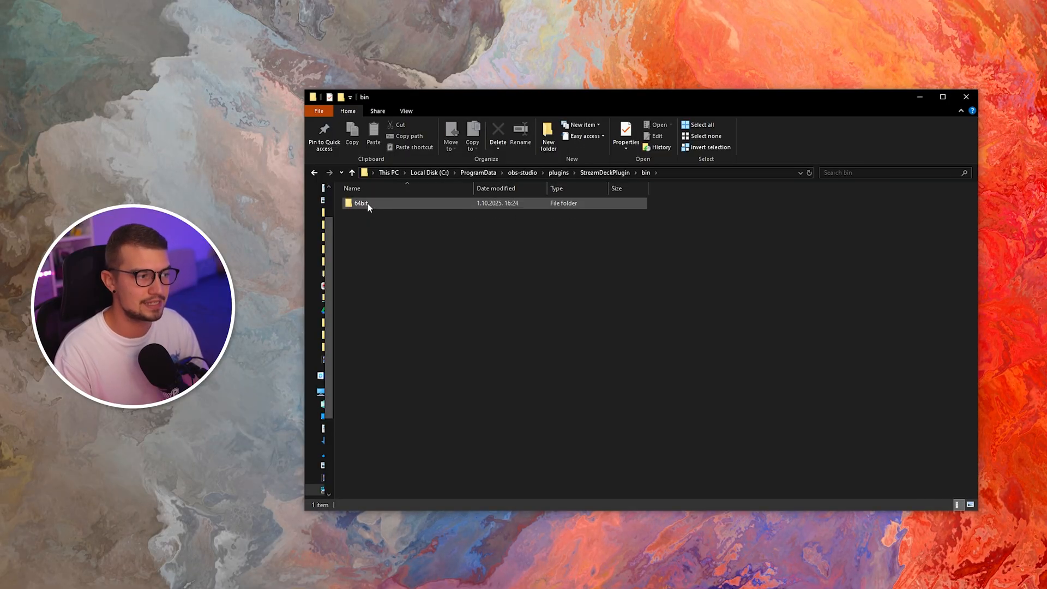
pyautogui.doubleClick(361, 203)
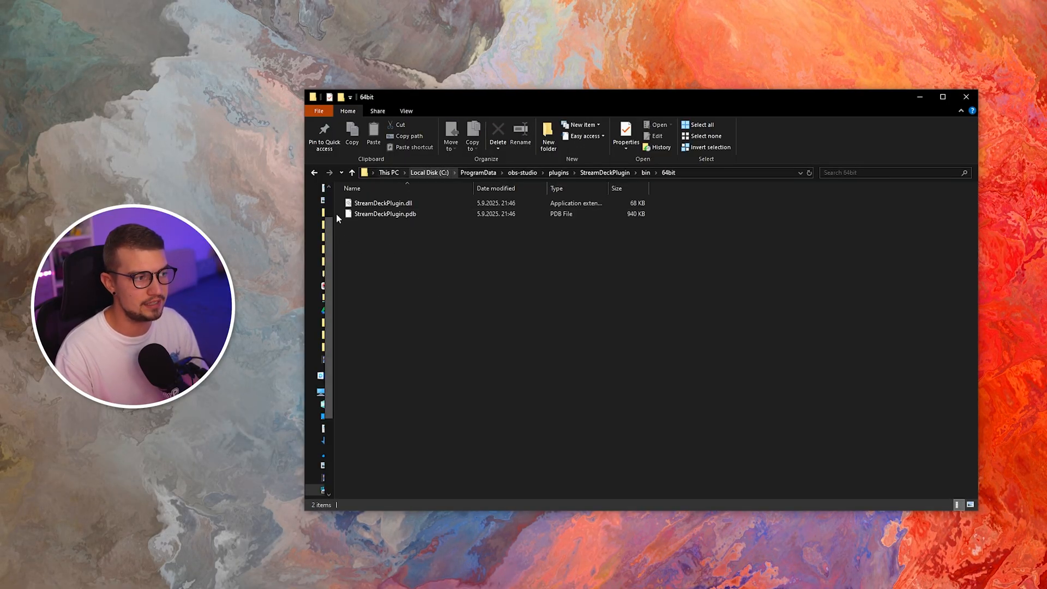
pyautogui.click(385, 214)
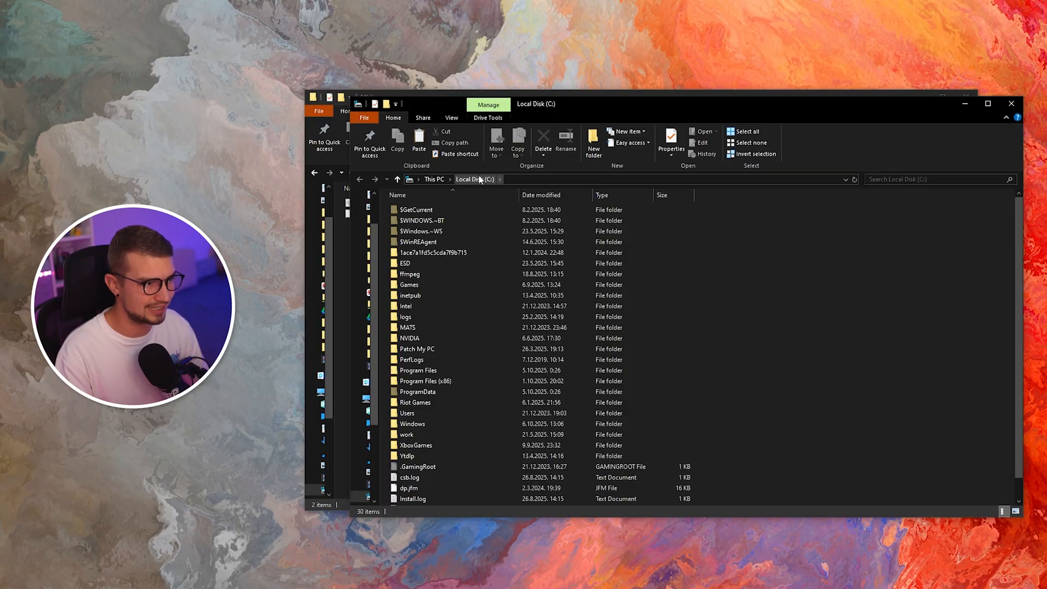
# - In the second window, navigate to Program Files\obs-studio Portable\obs-plugins\64bit
pyautogui.click(418, 370)
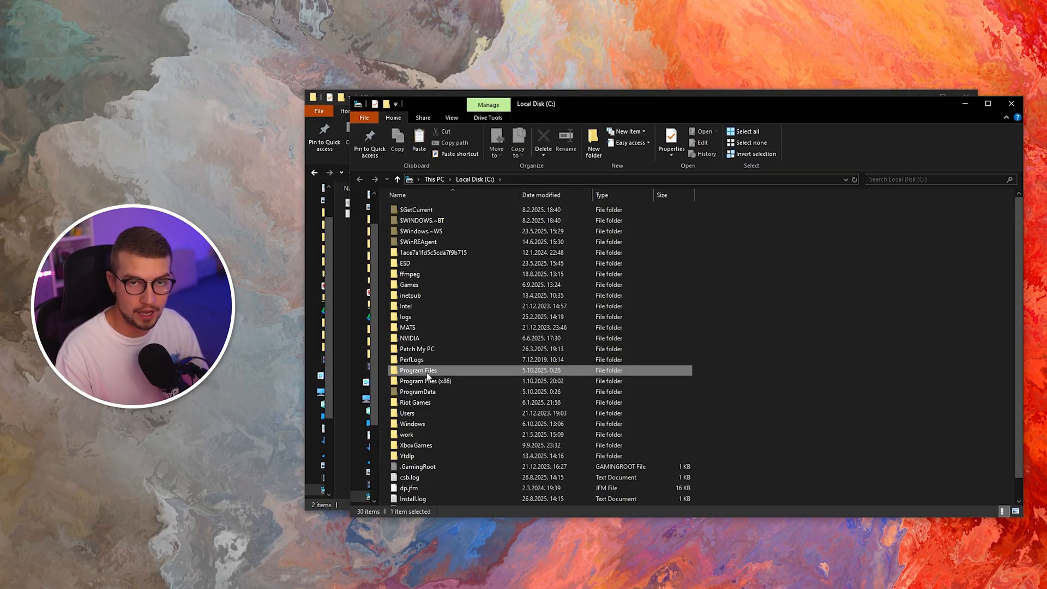
pyautogui.doubleClick(418, 370)
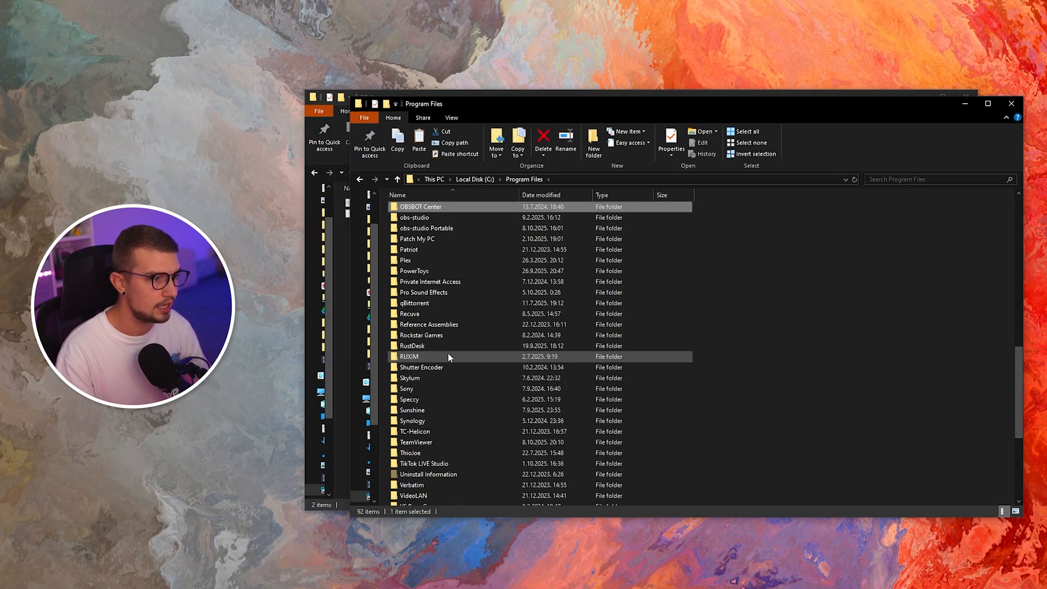
pyautogui.moveTo(415, 217)
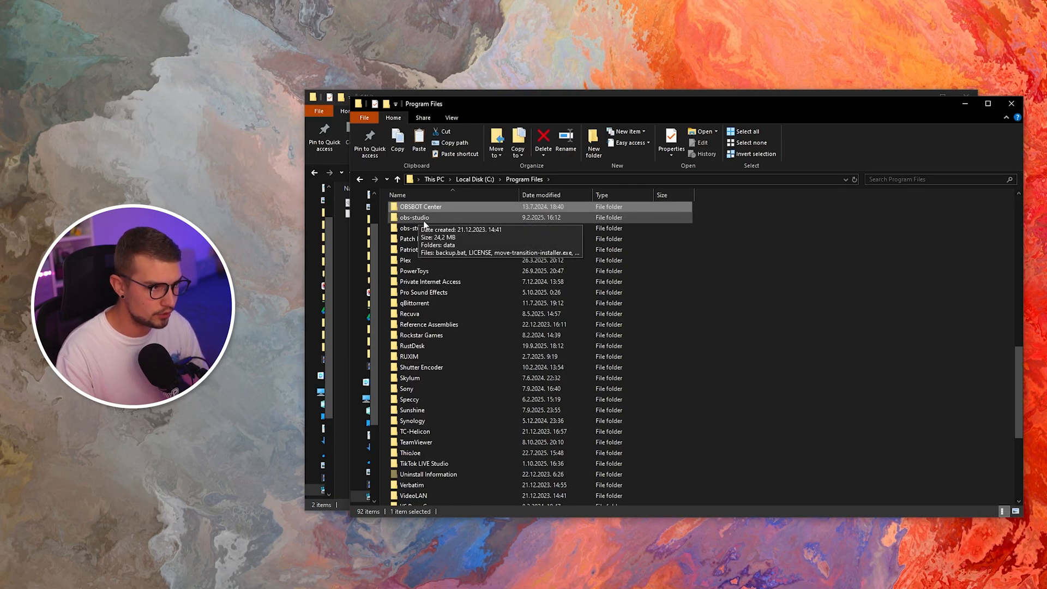
pyautogui.doubleClick(414, 217)
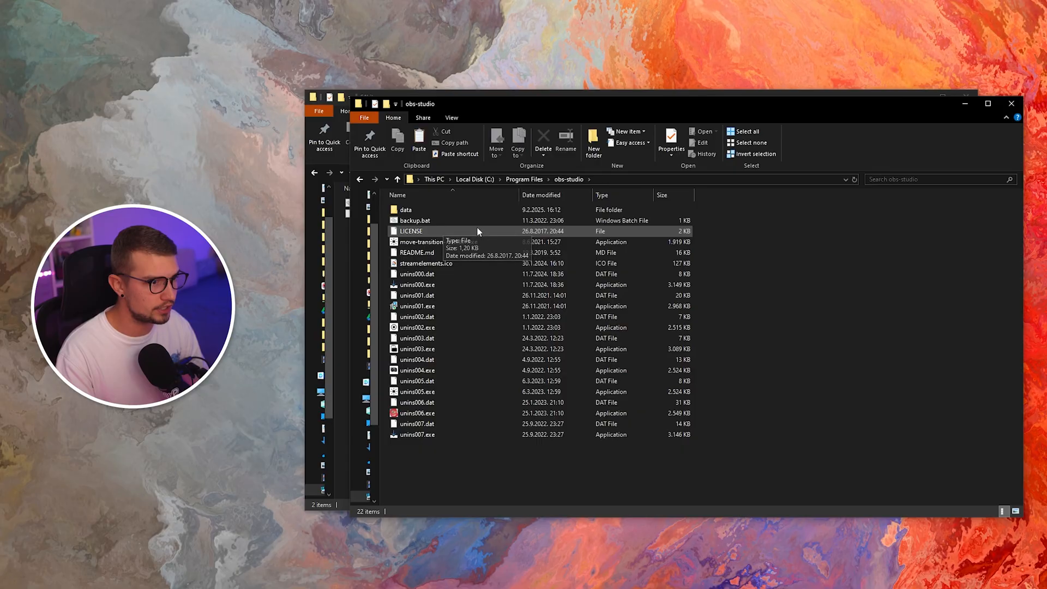
pyautogui.click(523, 178)
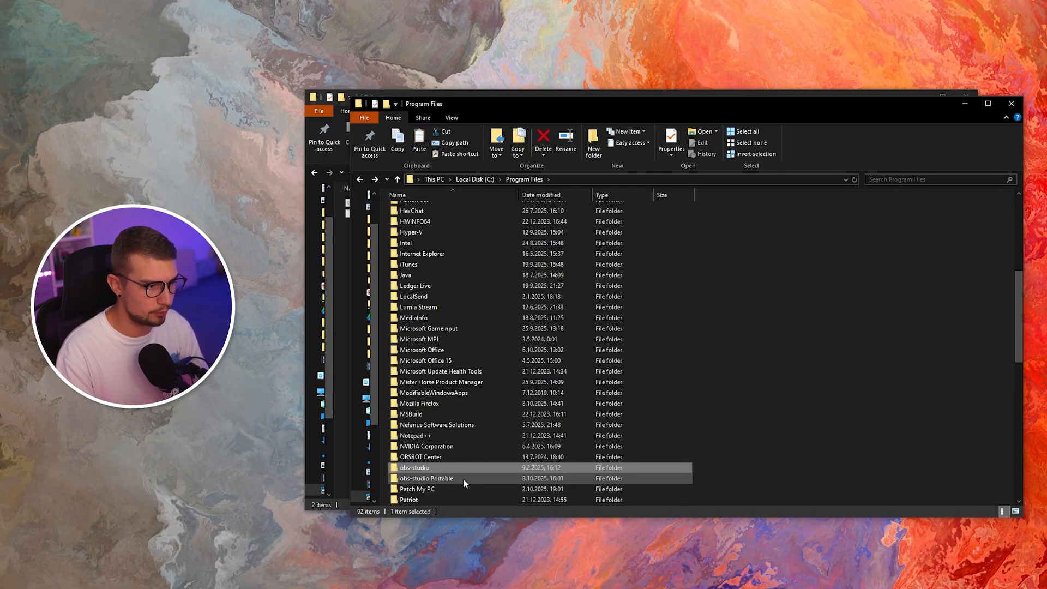
pyautogui.doubleClick(427, 477)
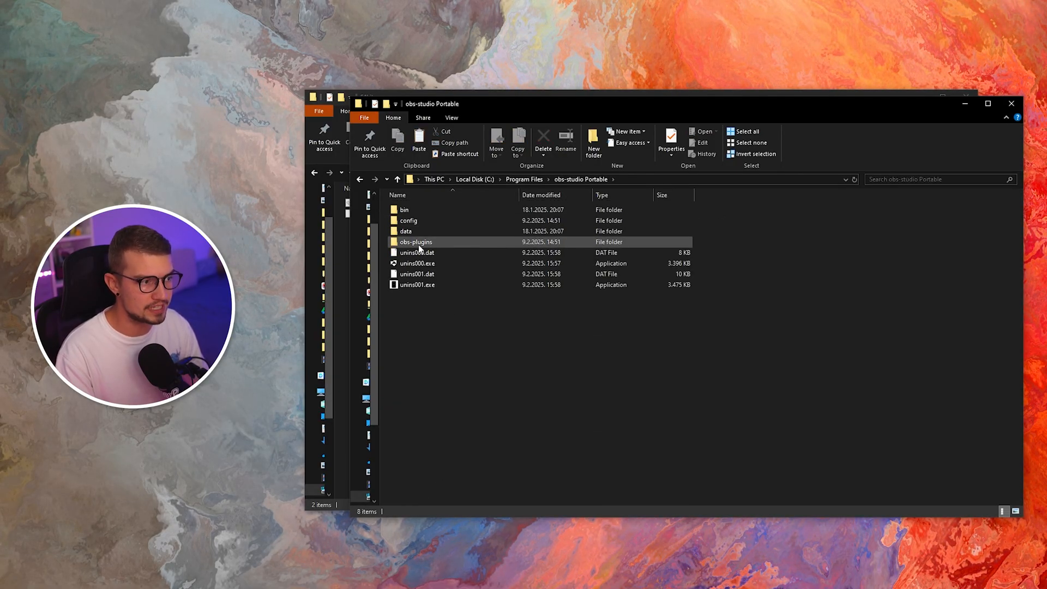
pyautogui.doubleClick(416, 242)
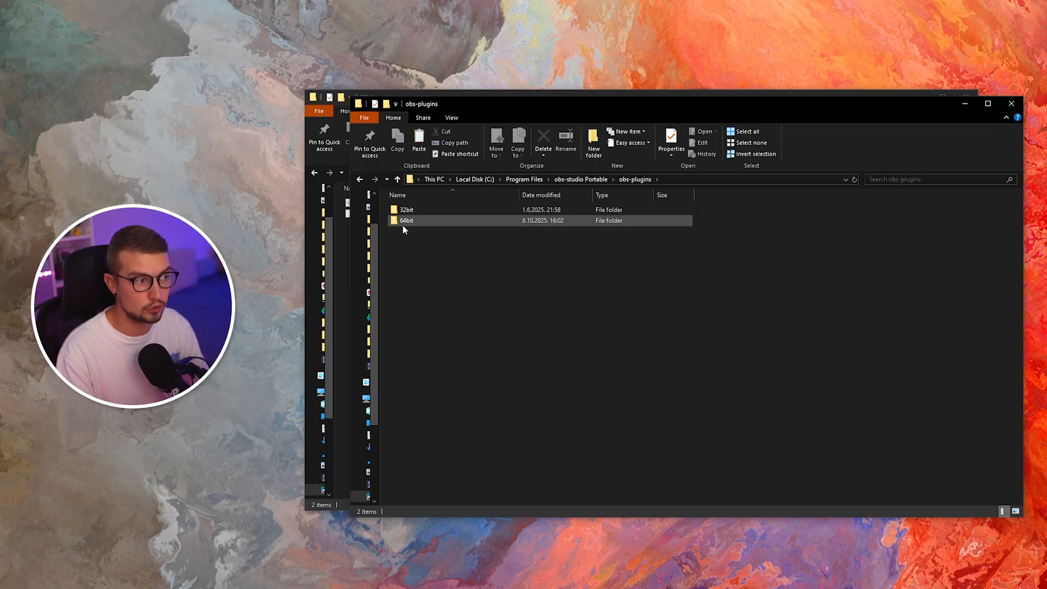
pyautogui.doubleClick(406, 220)
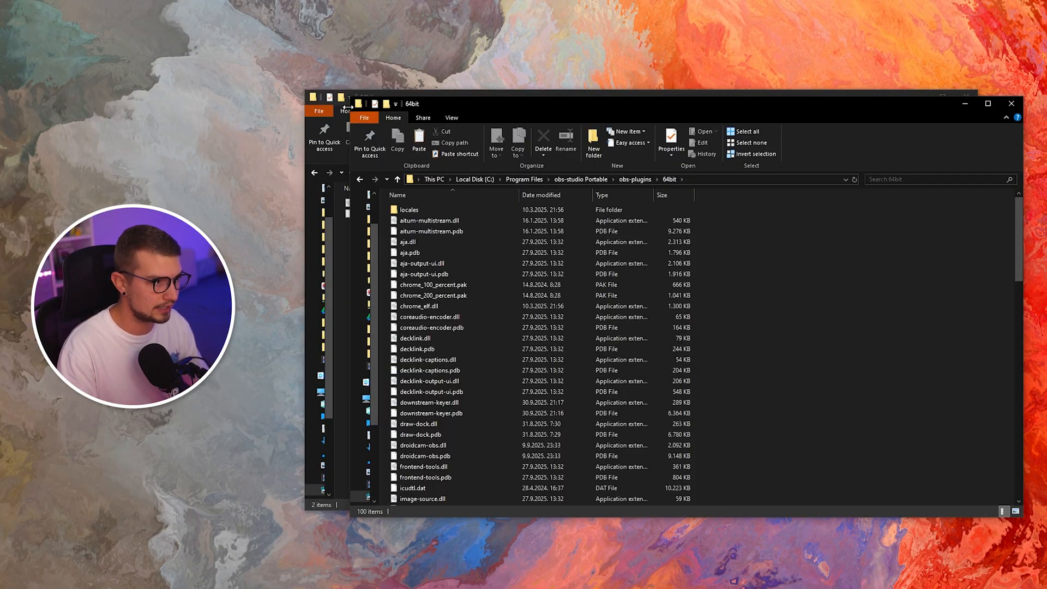
# - Return to ProgramData's StreamDeckPlugin folder, enter data and select all seven items
pyautogui.moveTo(411, 103); pyautogui.dragTo(570, 101)
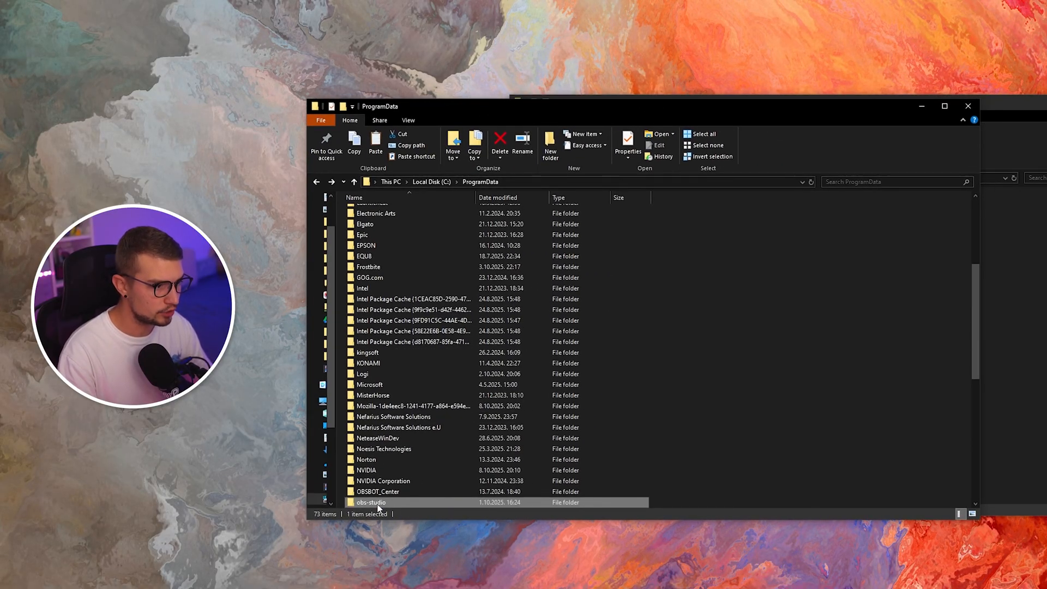
pyautogui.doubleClick(371, 502)
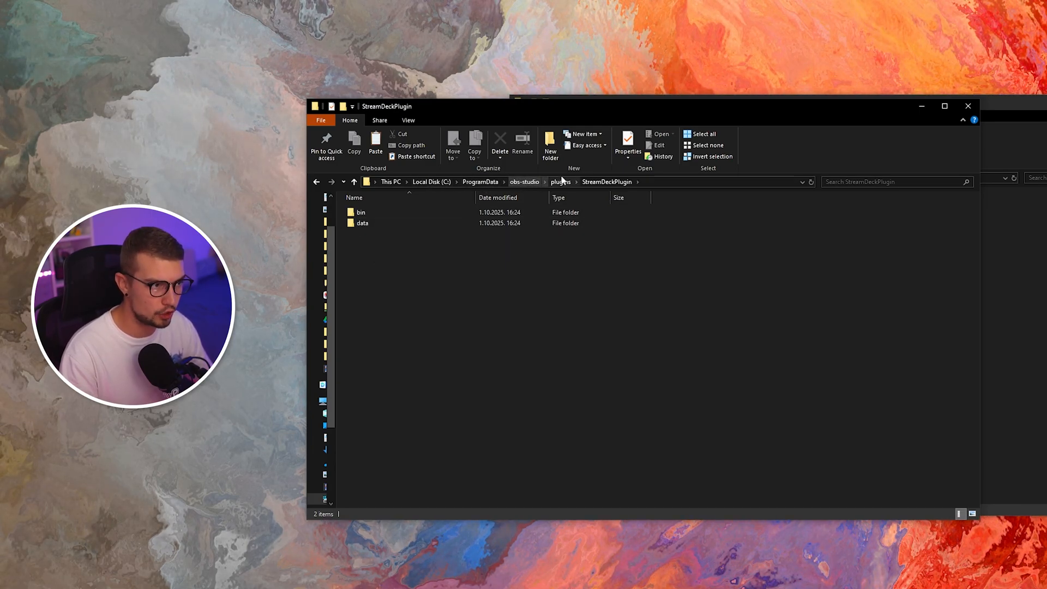
pyautogui.click(362, 222)
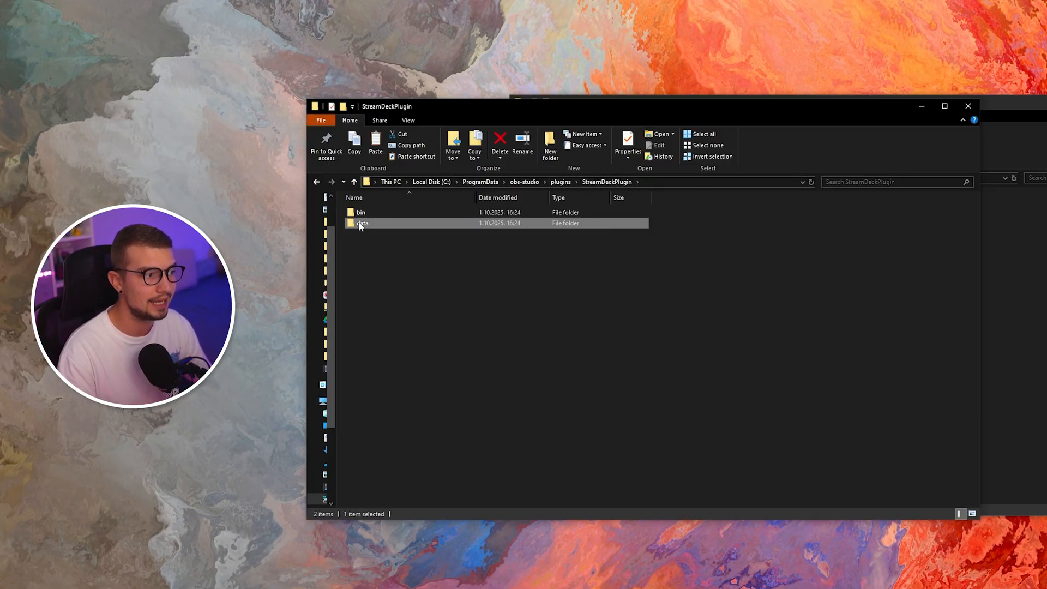
pyautogui.doubleClick(362, 223)
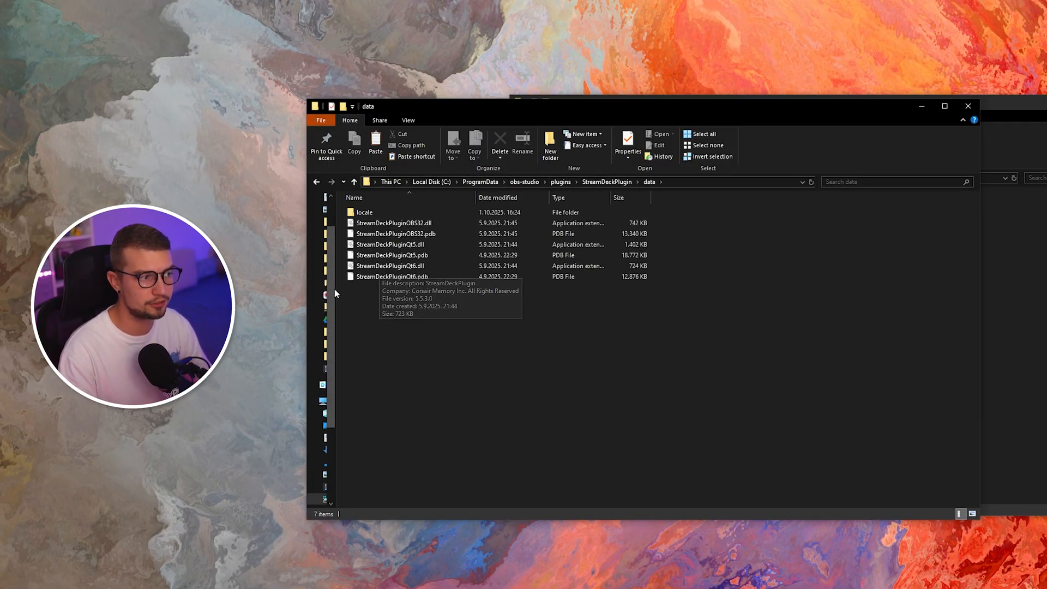
pyautogui.press('ctrl+a')
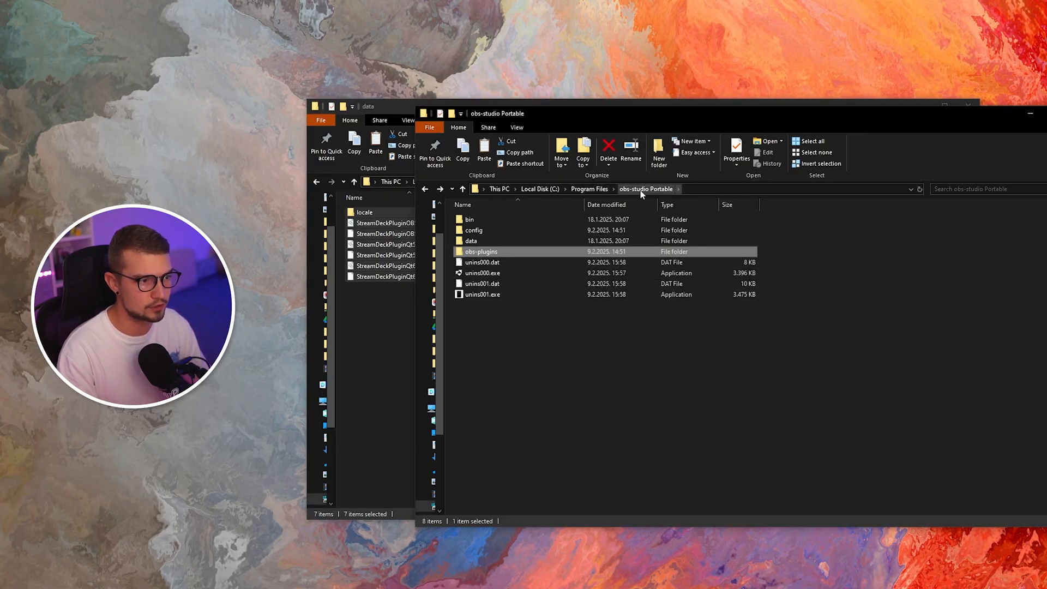
# - In the obs-studio Portable window, navigate into data\obs-plugins, listing StreamDeckPlugin
pyautogui.click(471, 240)
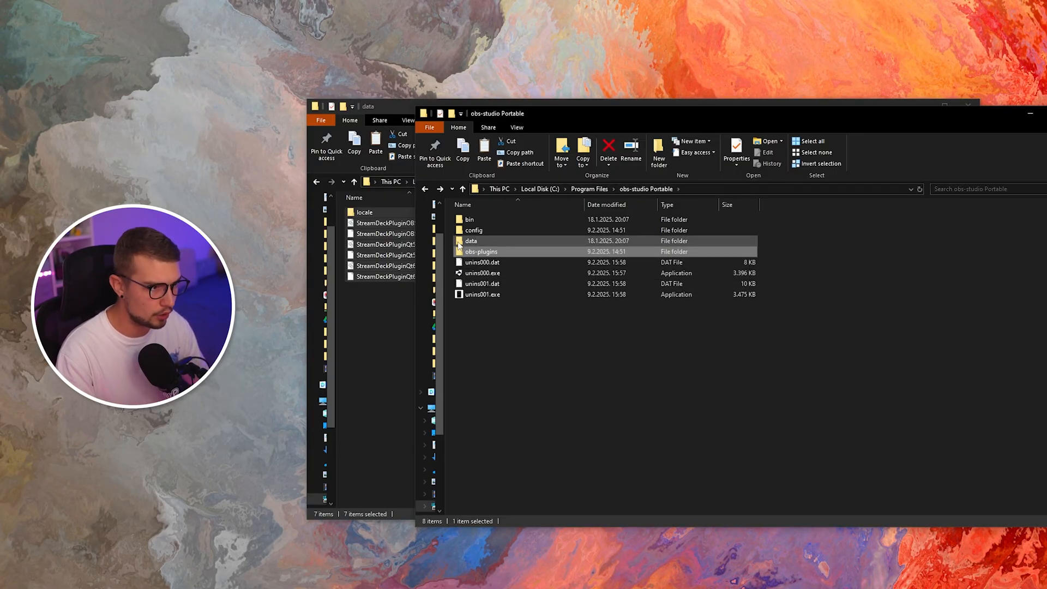
pyautogui.doubleClick(471, 240)
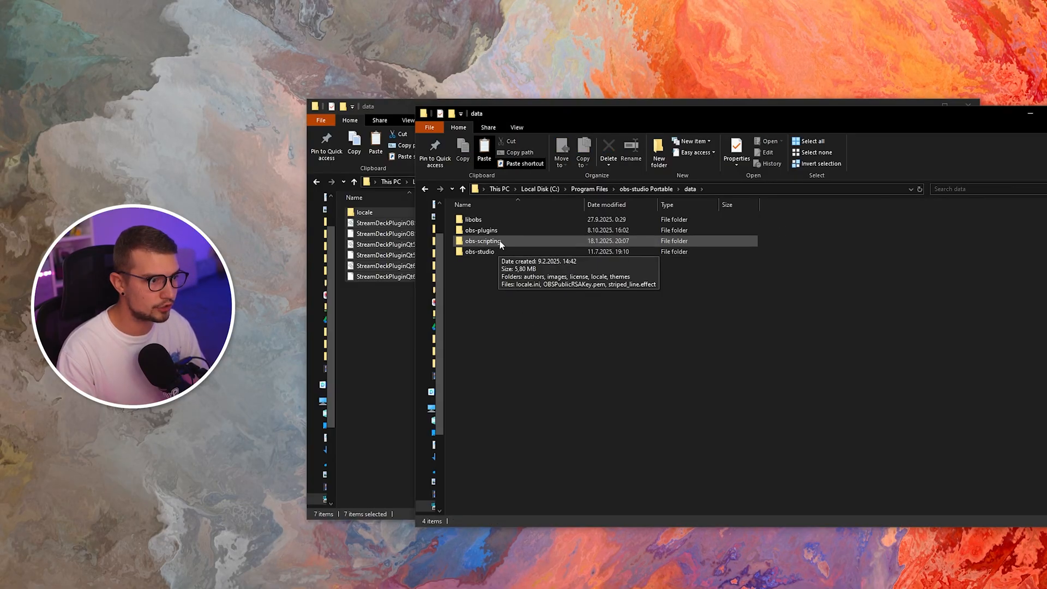
pyautogui.click(481, 230)
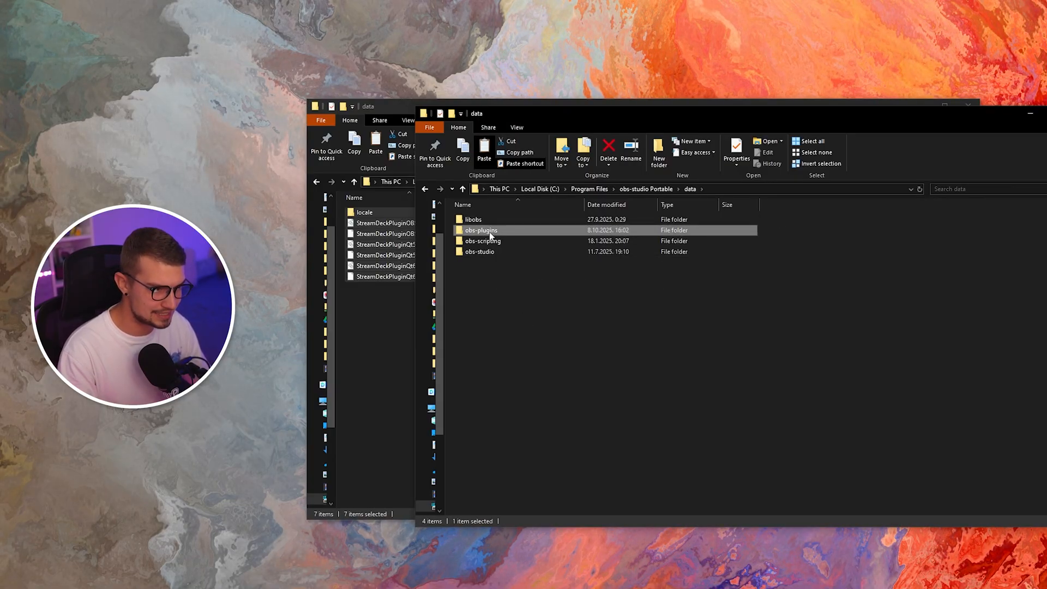
pyautogui.doubleClick(481, 230)
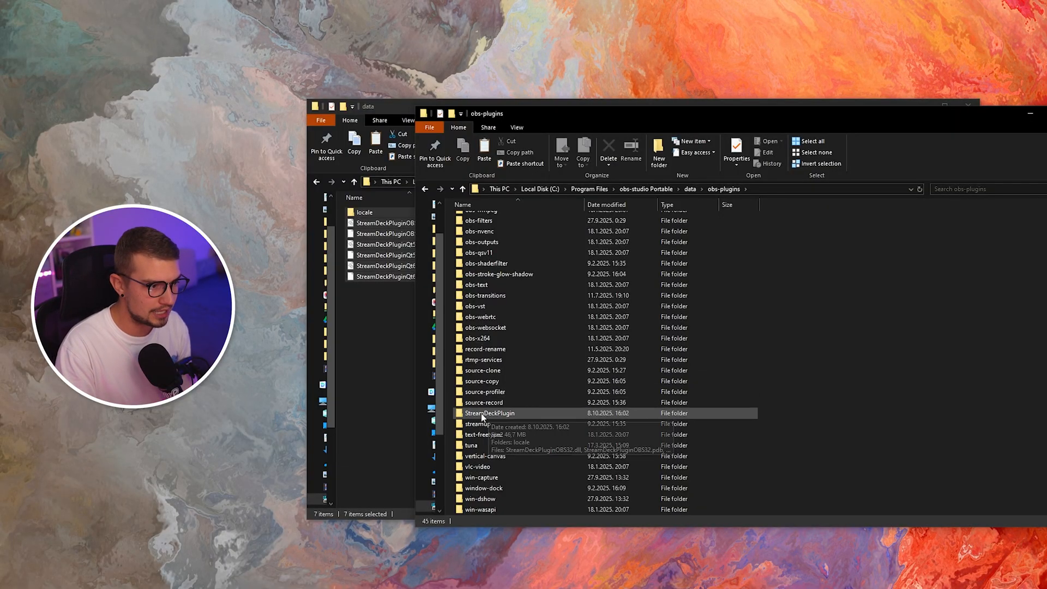
pyautogui.moveTo(799, 392)
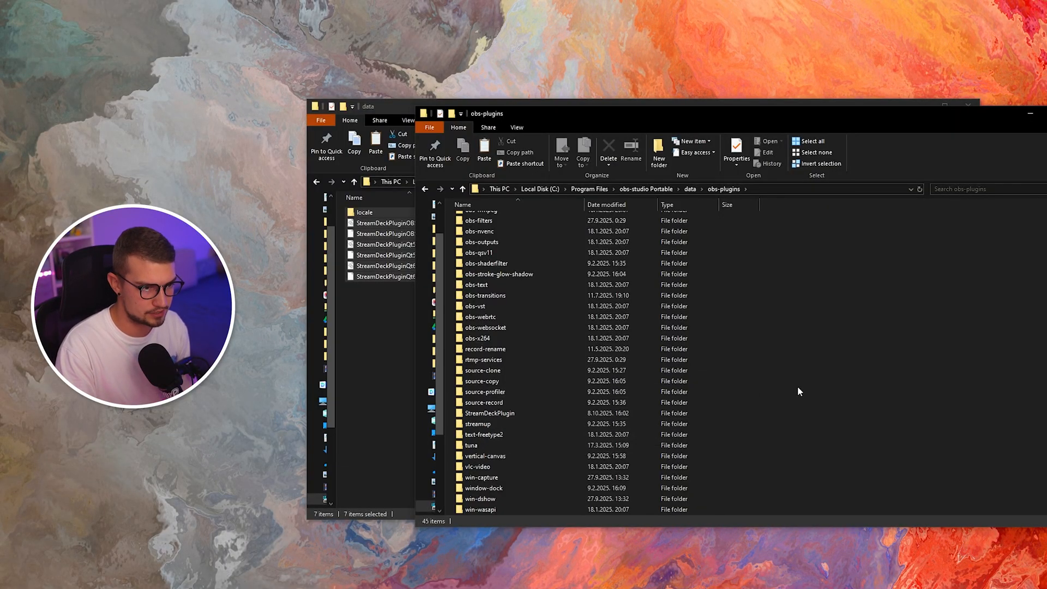
# - Dismiss the New context menu and enter the portable StreamDeckPlugin folder with its locale and plugin files
pyautogui.rightClick(799, 390)
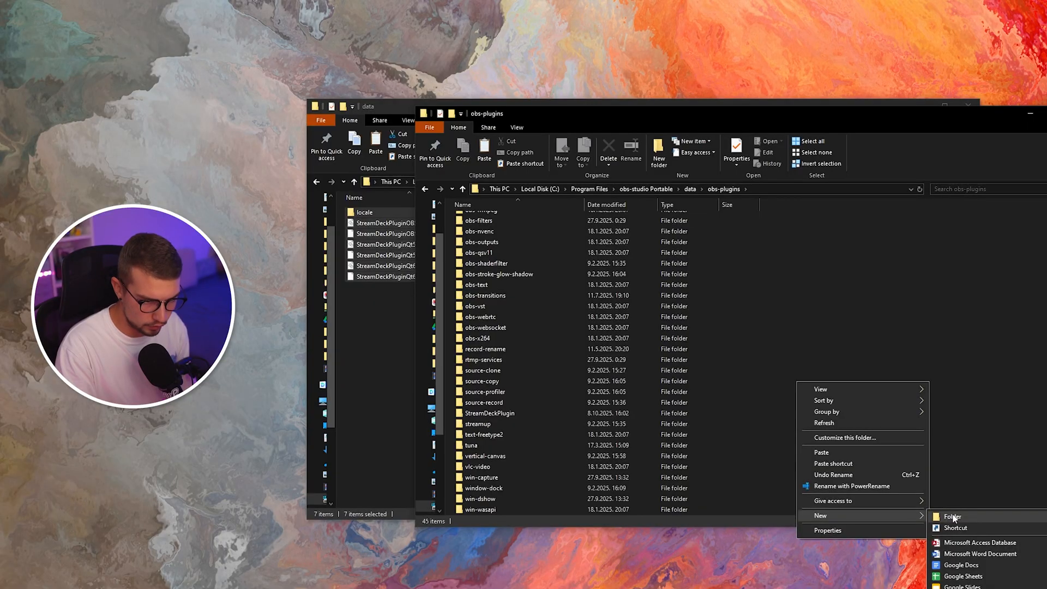
pyautogui.click(489, 412)
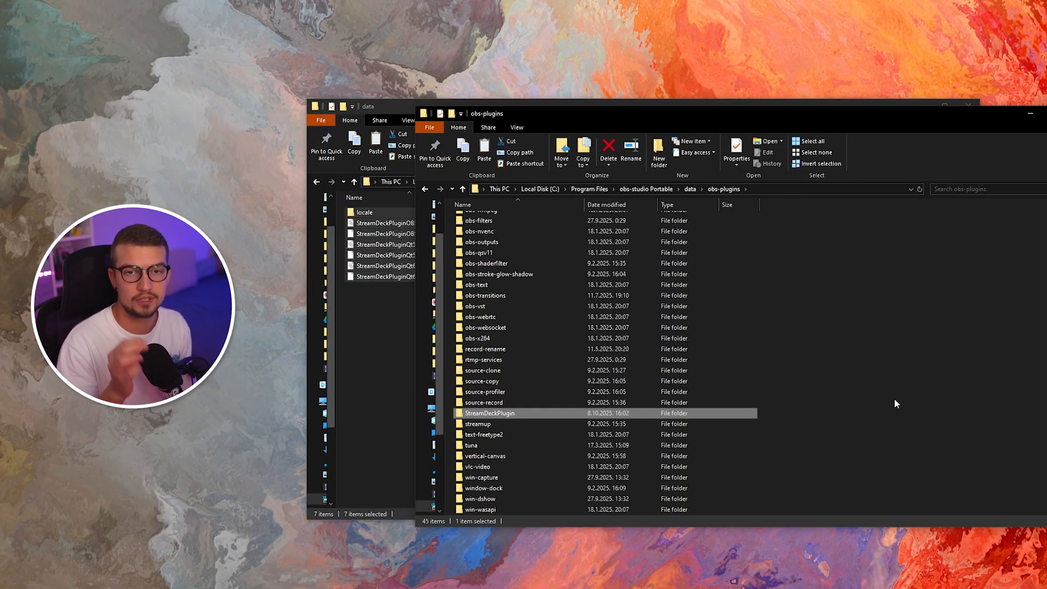
pyautogui.moveTo(489, 412)
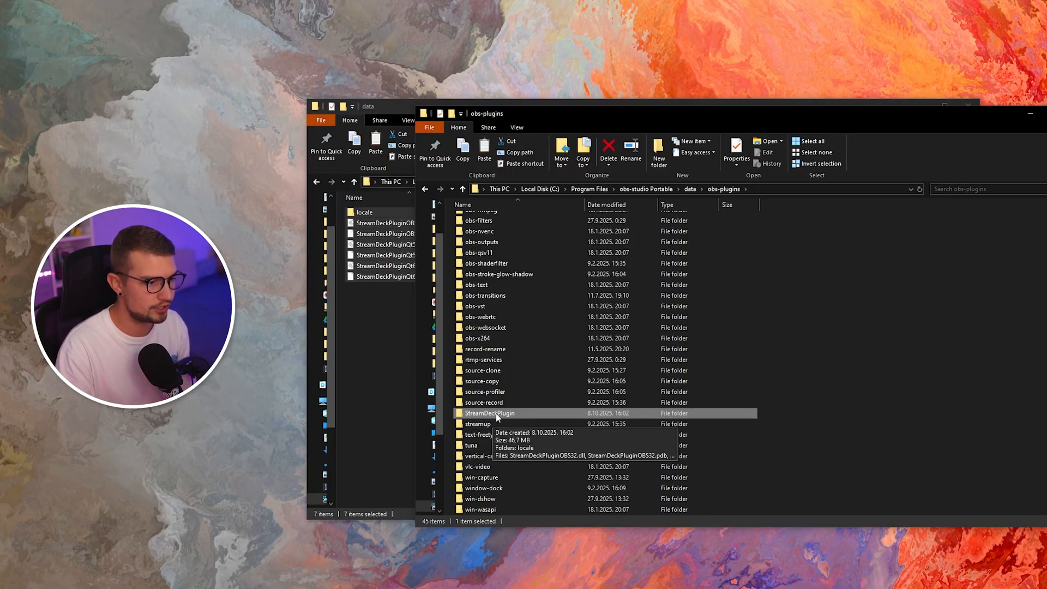
pyautogui.doubleClick(489, 412)
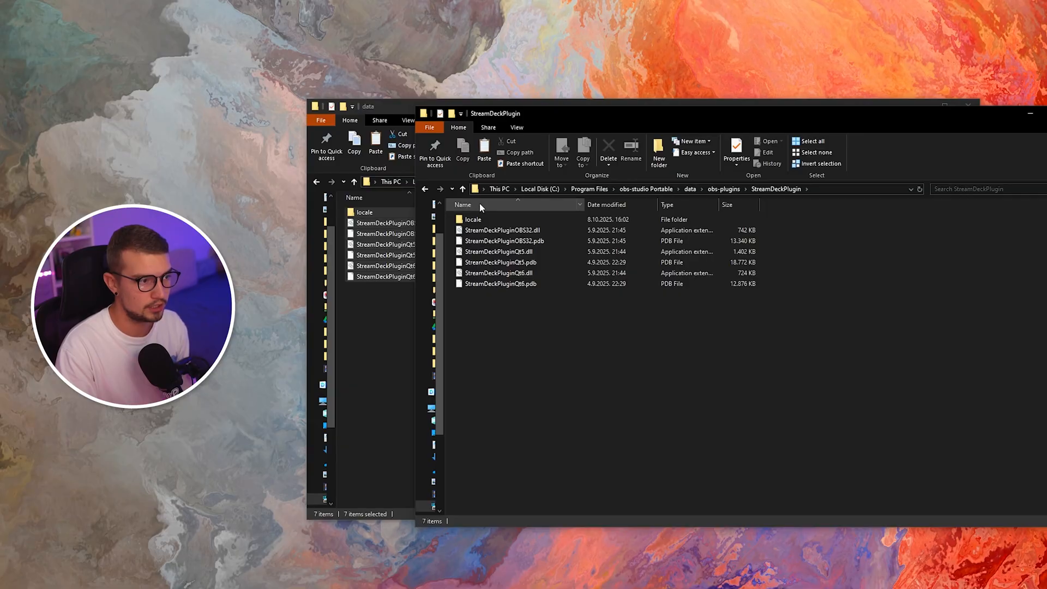
pyautogui.moveTo(544, 227)
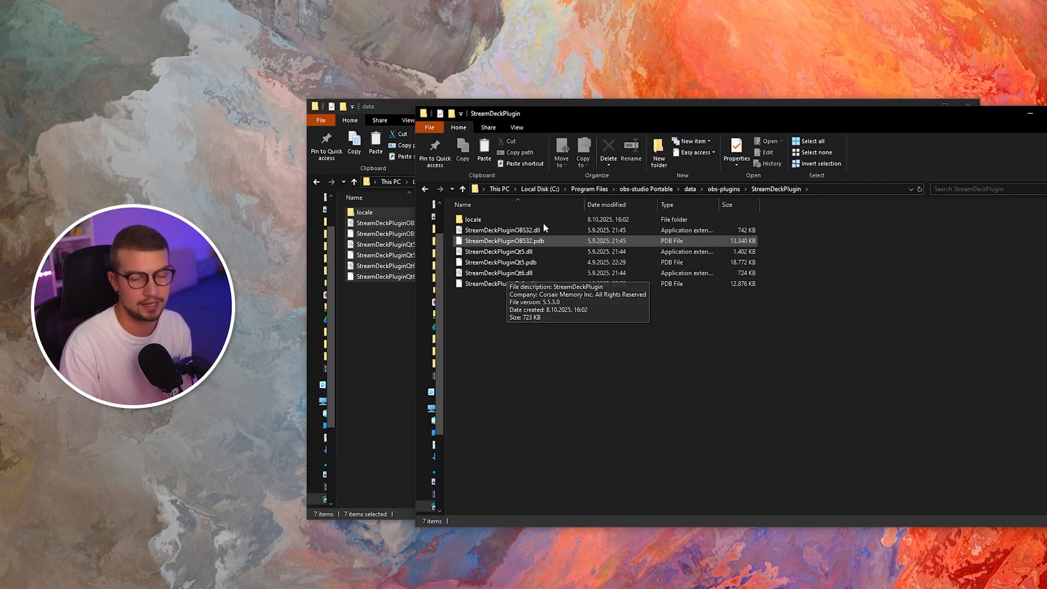